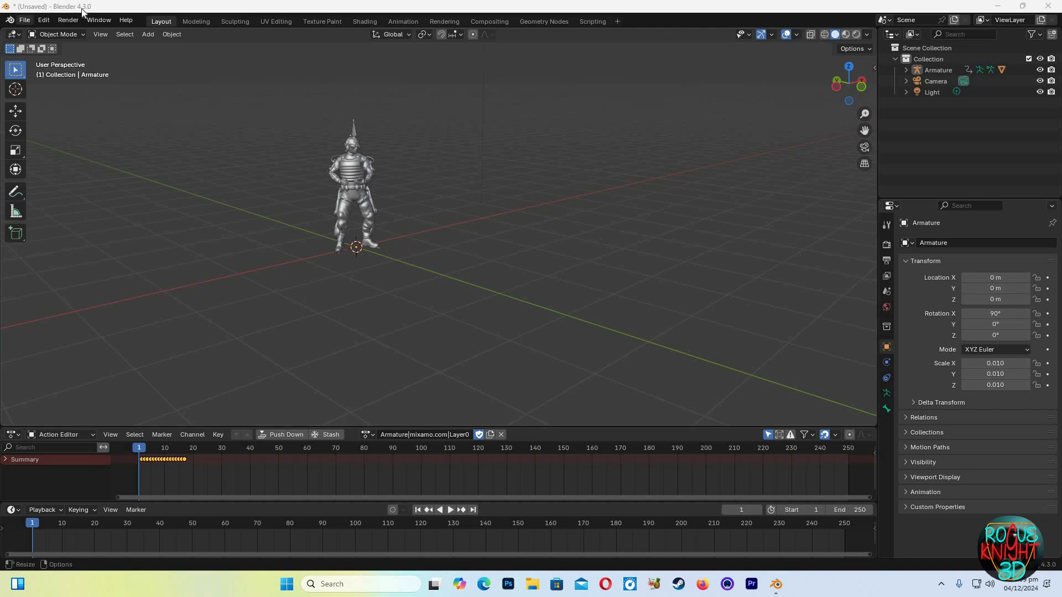
mouse_move(361, 333)
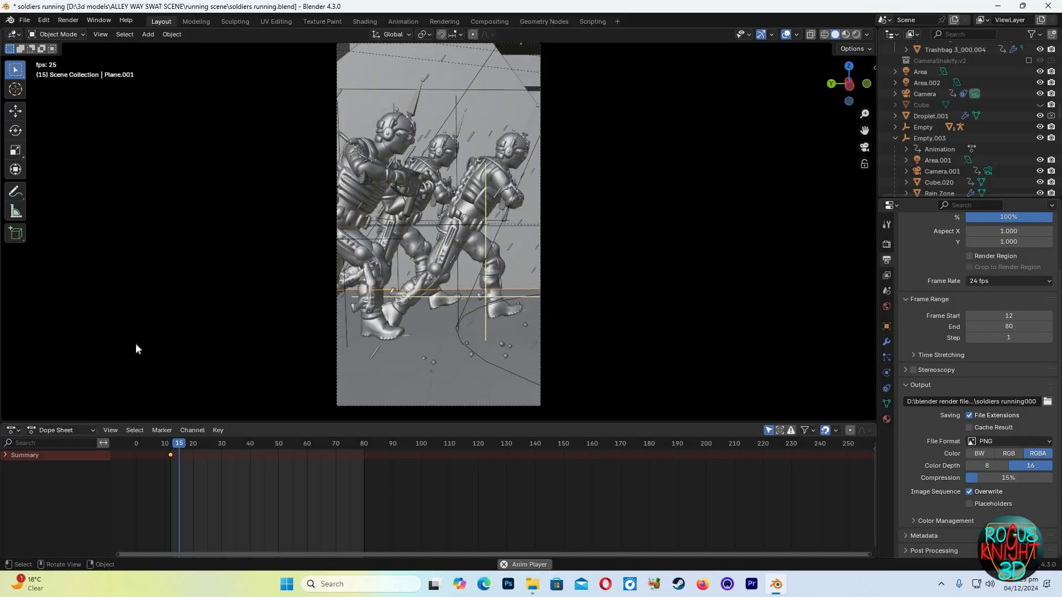
- Import Running.fbx so a second running armature appears beside the SWAT character
click(307, 442)
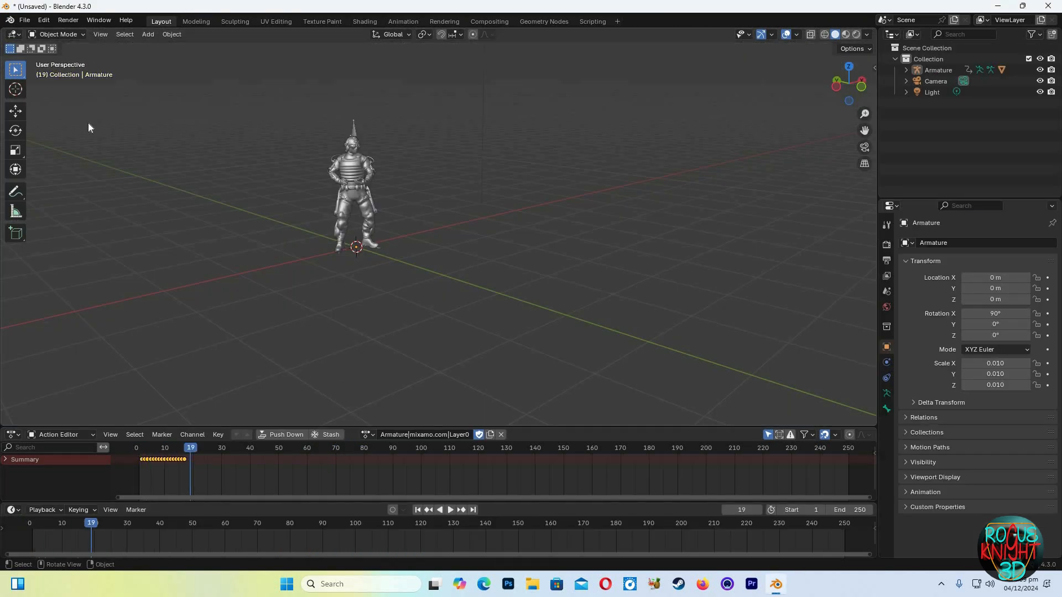
click(23, 20)
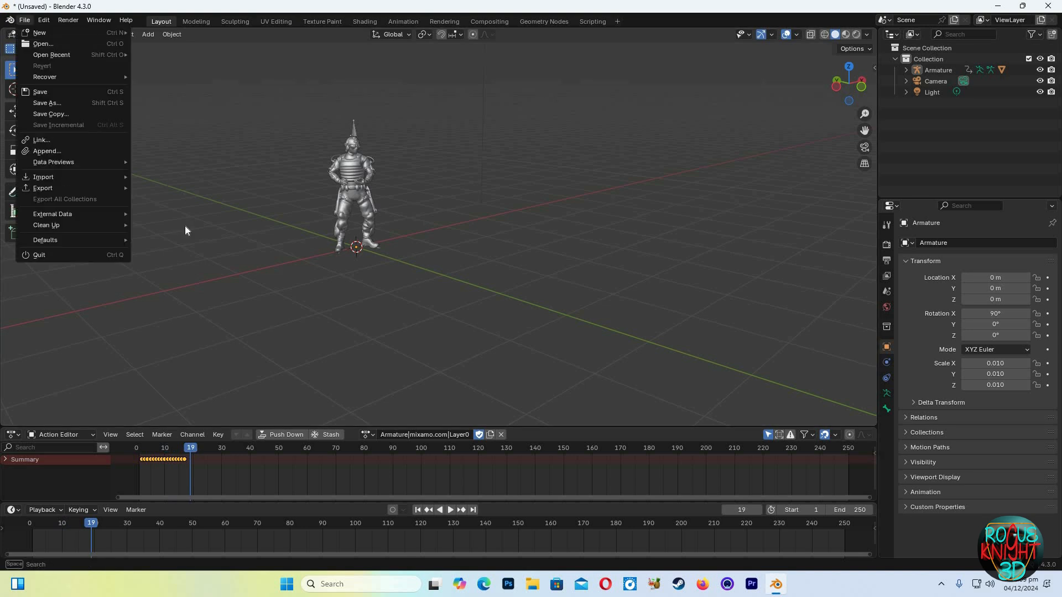
click(43, 177)
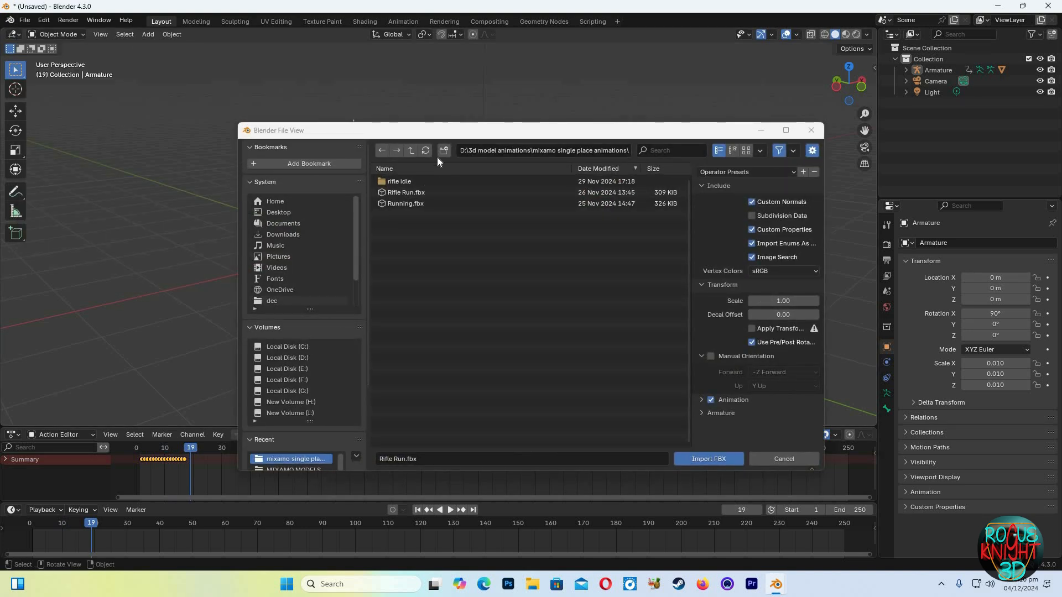
mouse_move(415, 195)
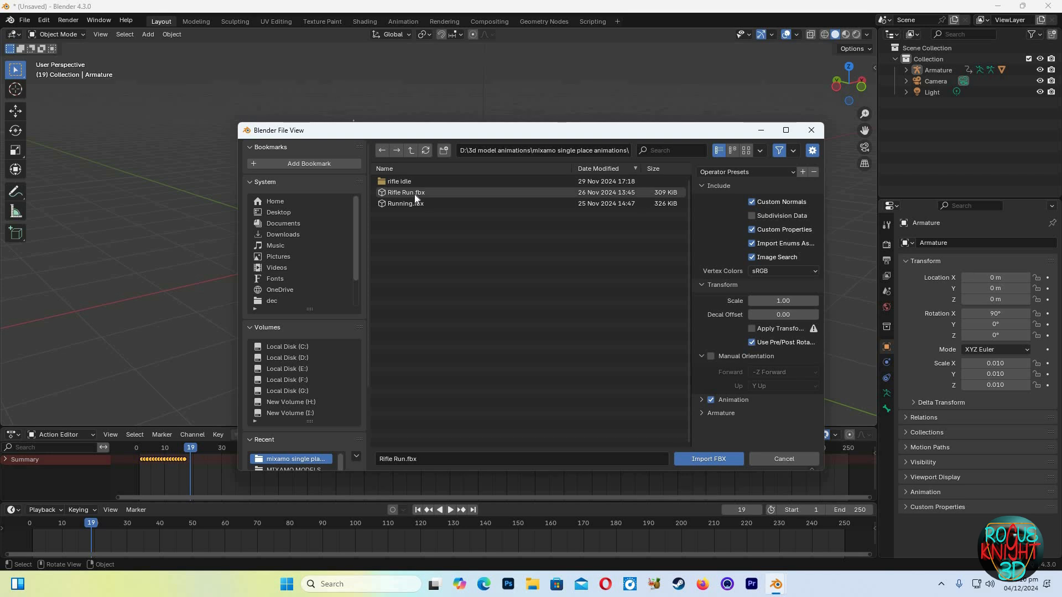
click(707, 458)
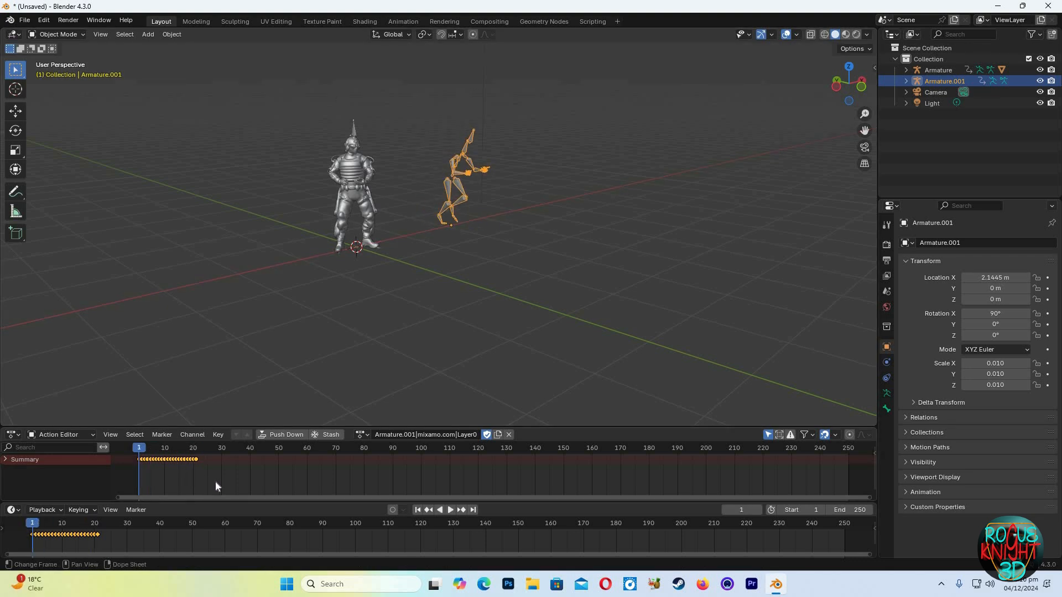
- Preview the imported run, then rename its Mixamo action to 'Running' in the Action Editor
click(186, 448)
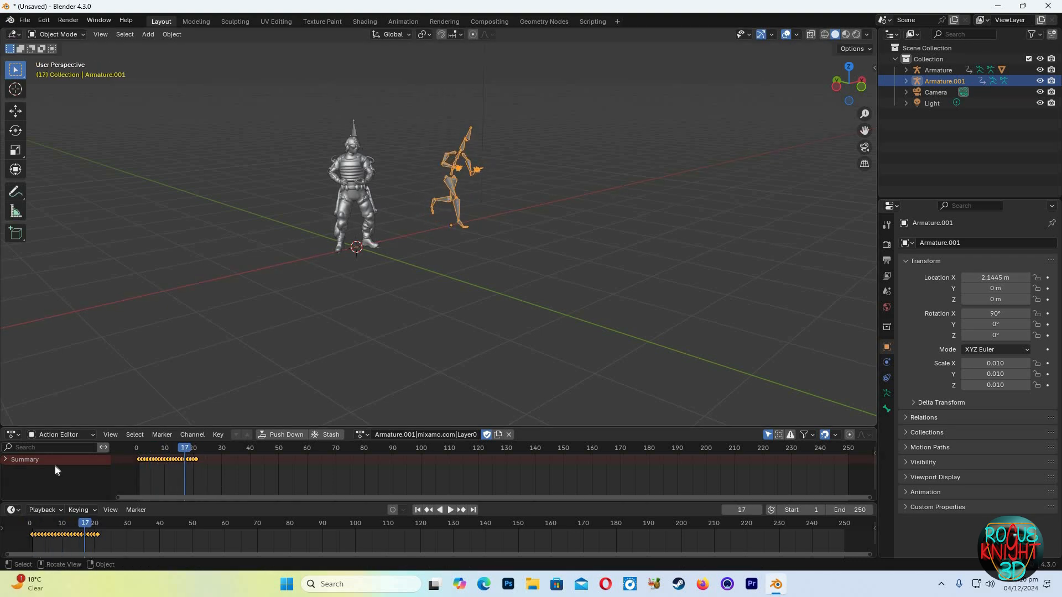
click(451, 510)
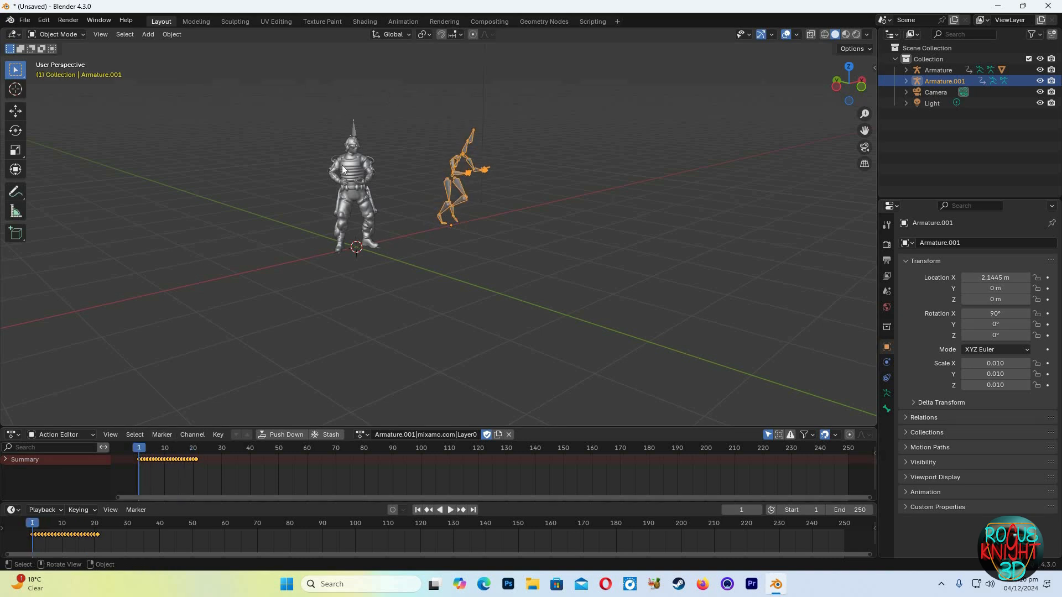
mouse_move(210, 394)
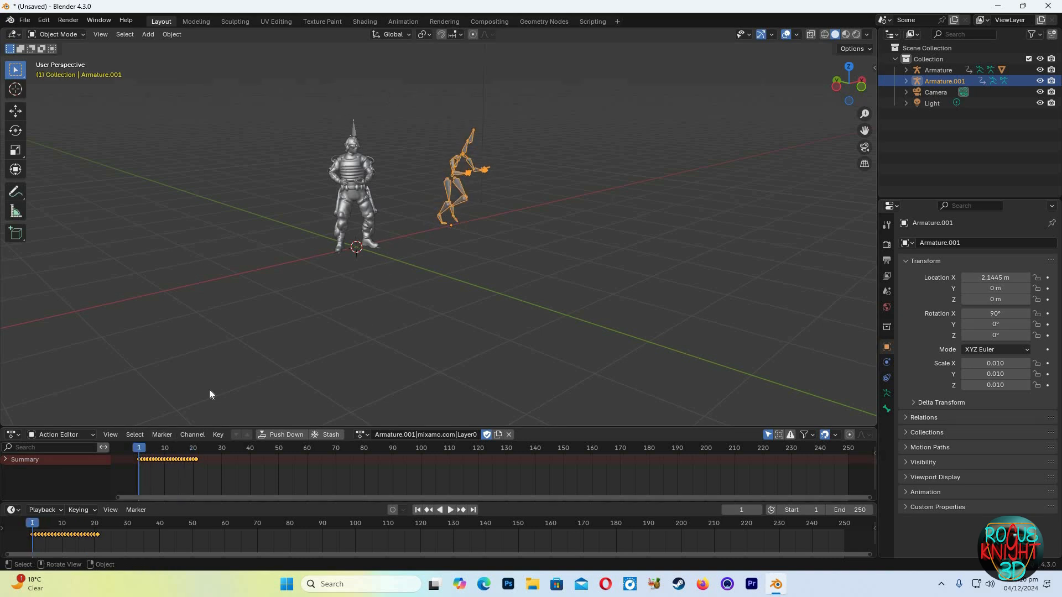
mouse_move(47, 427)
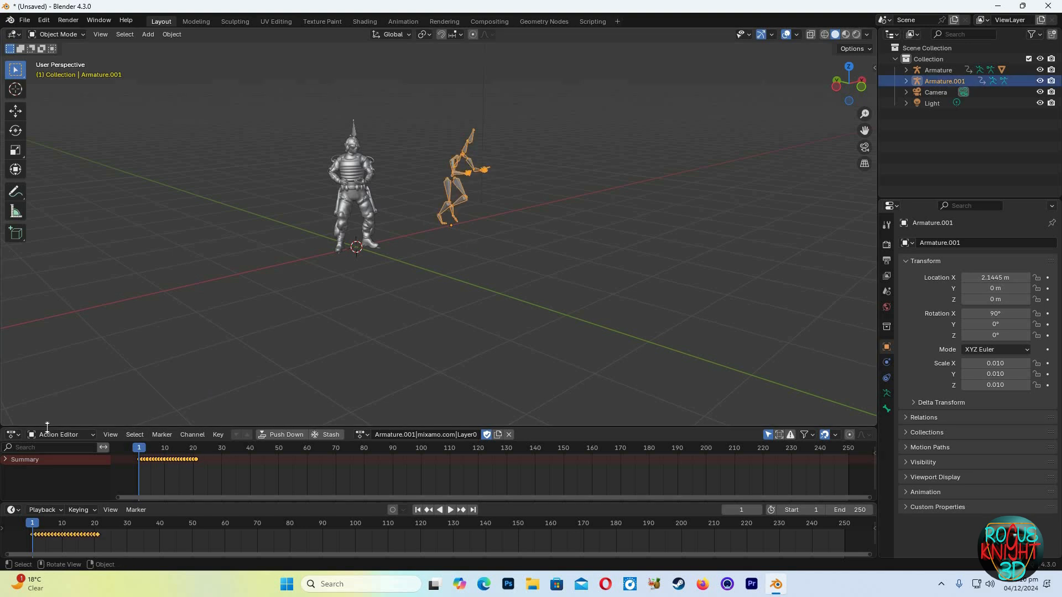
click(60, 434)
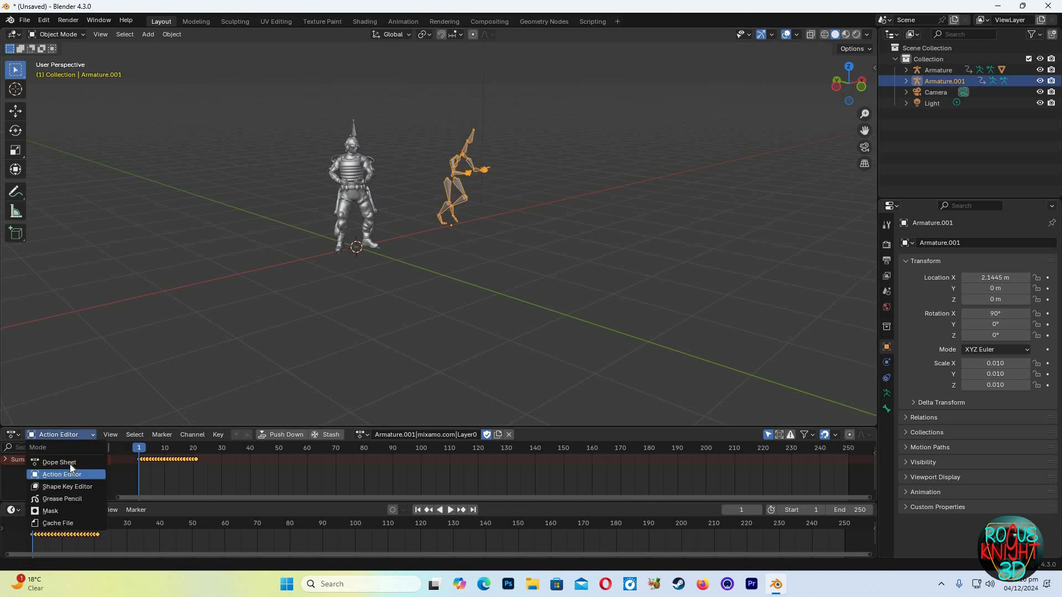
click(59, 462)
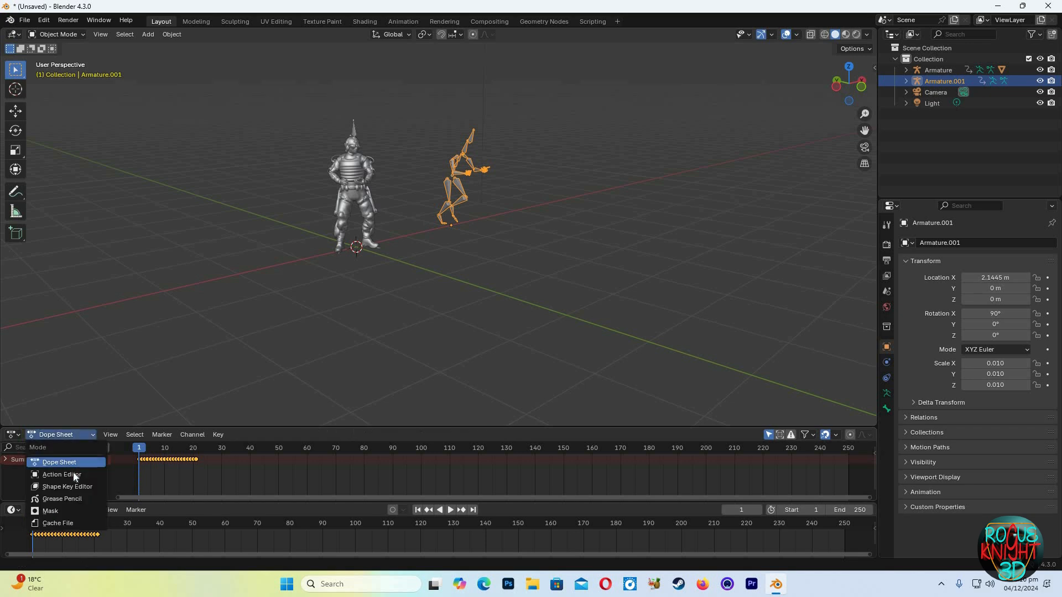
click(61, 475)
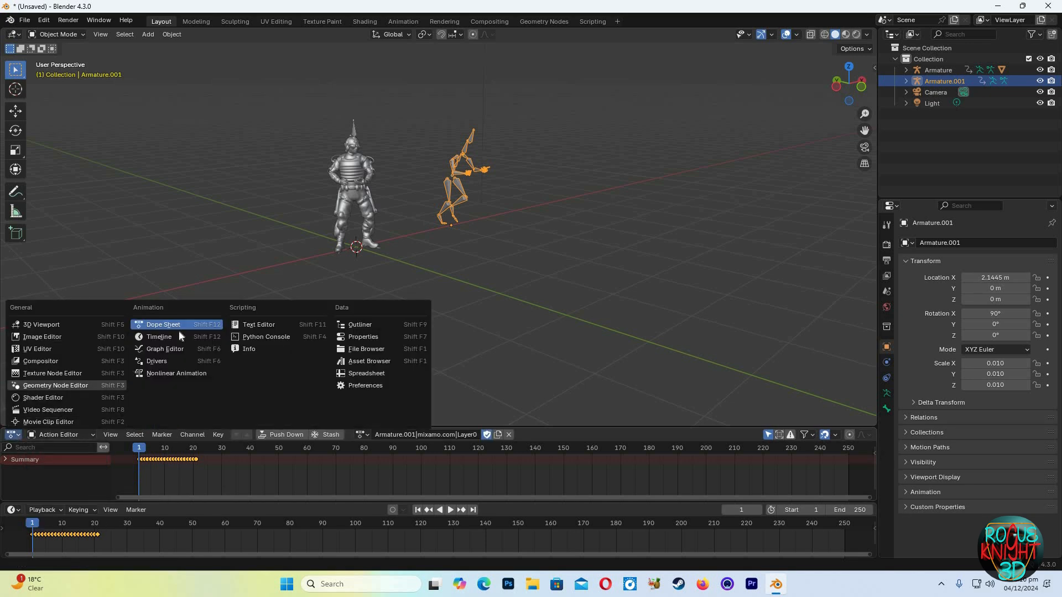
click(61, 435)
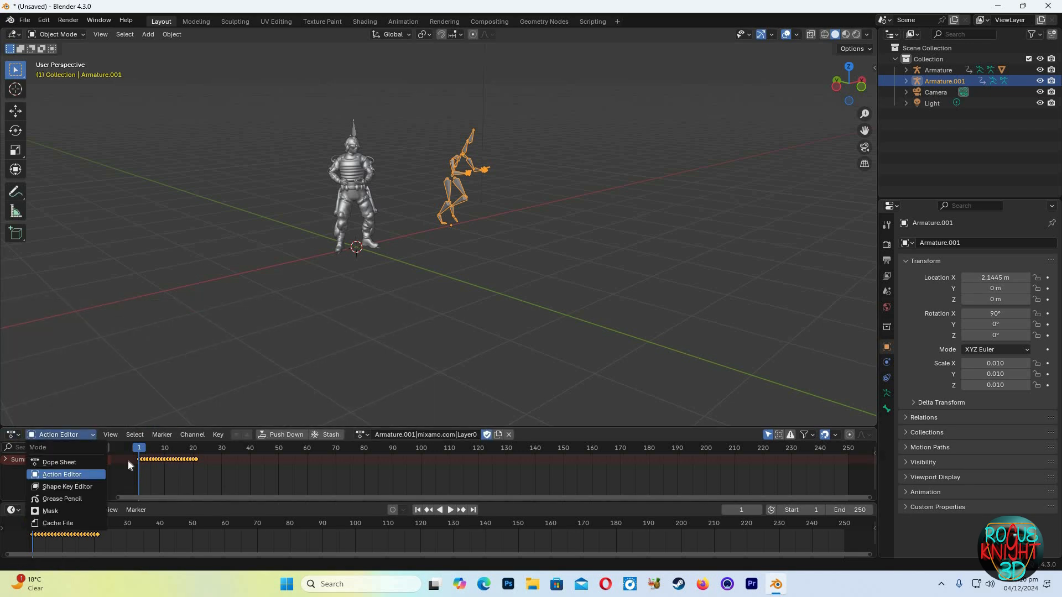
click(62, 475)
text(Running)
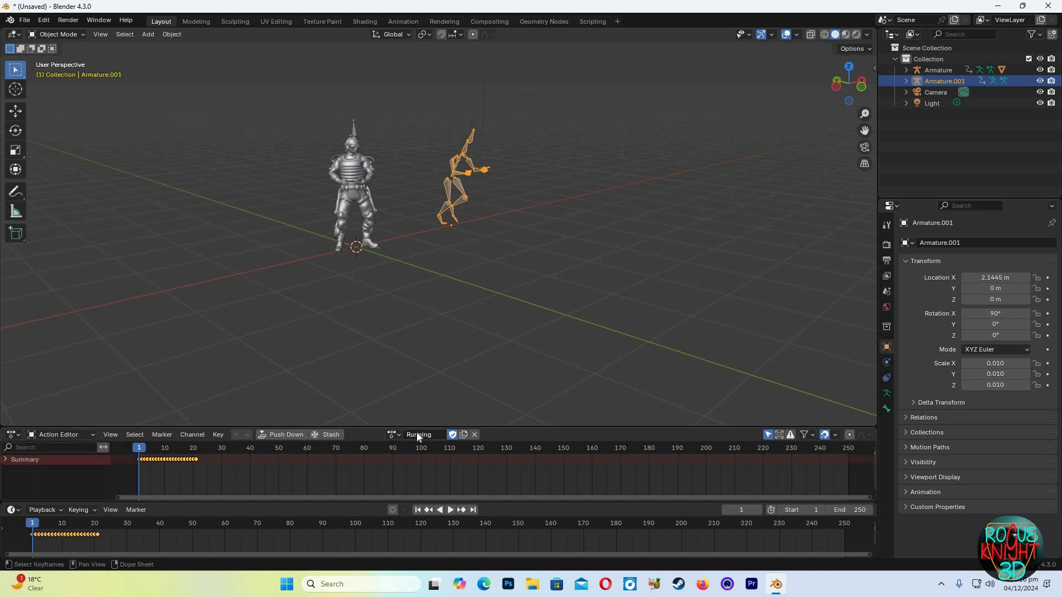
mouse_move(453, 149)
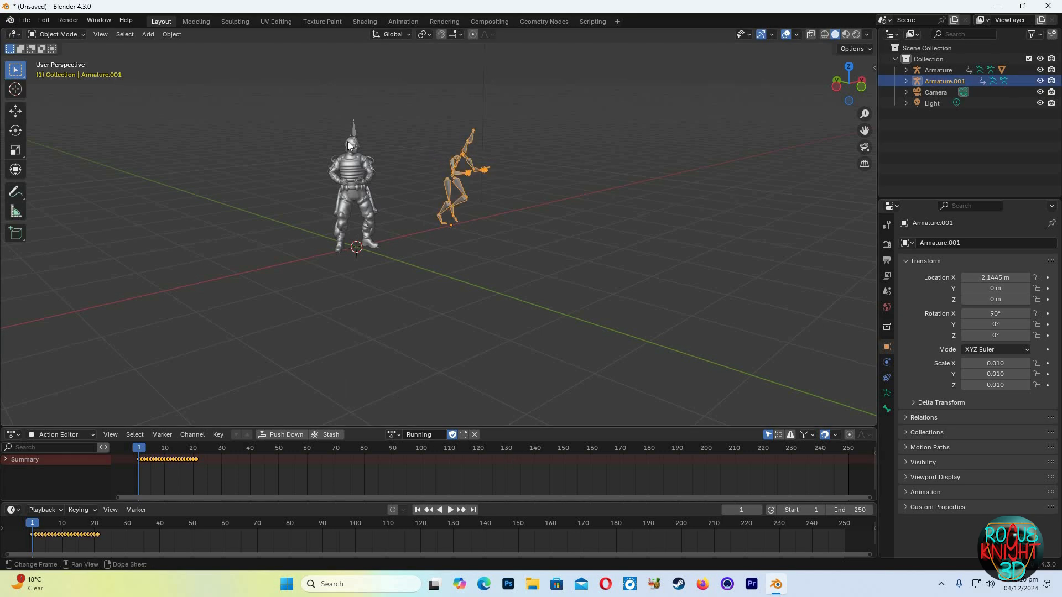
- Assign the 'Running' action to the SWAT armature and check it mid-cycle, then select Armature.001
click(939, 70)
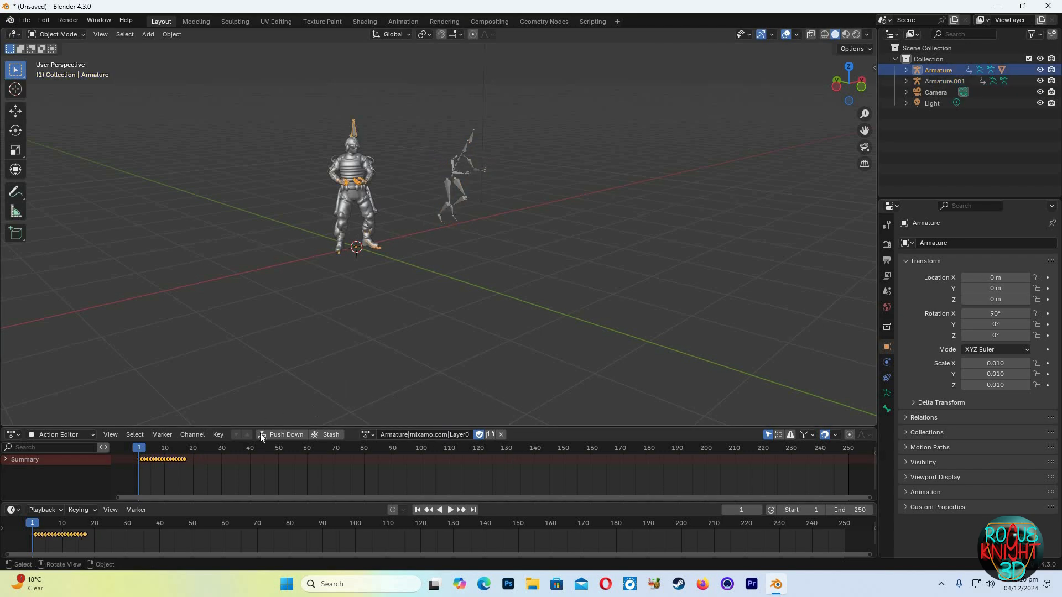
mouse_move(243, 345)
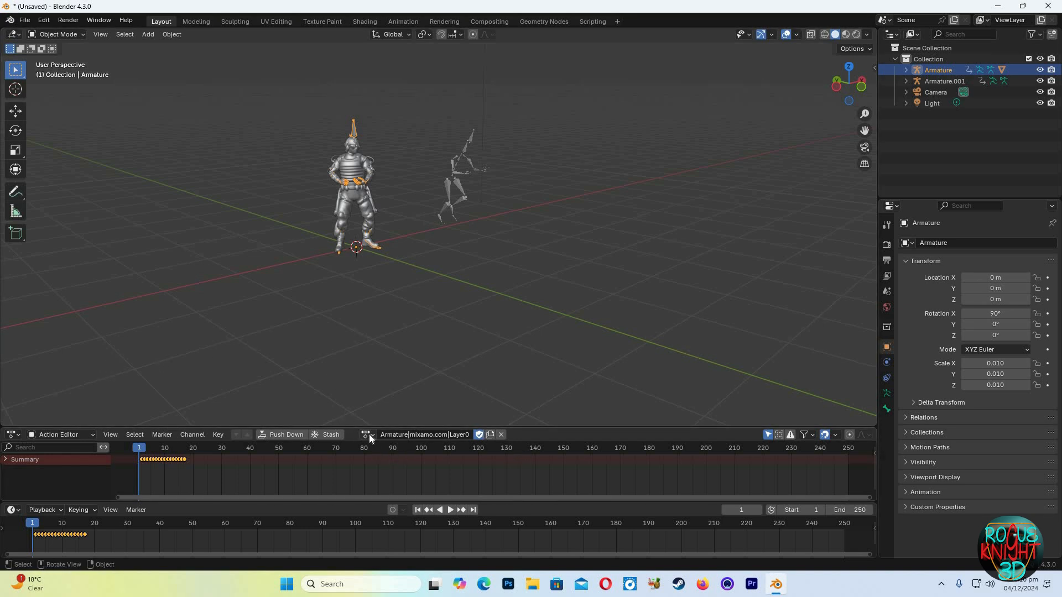
mouse_move(365, 434)
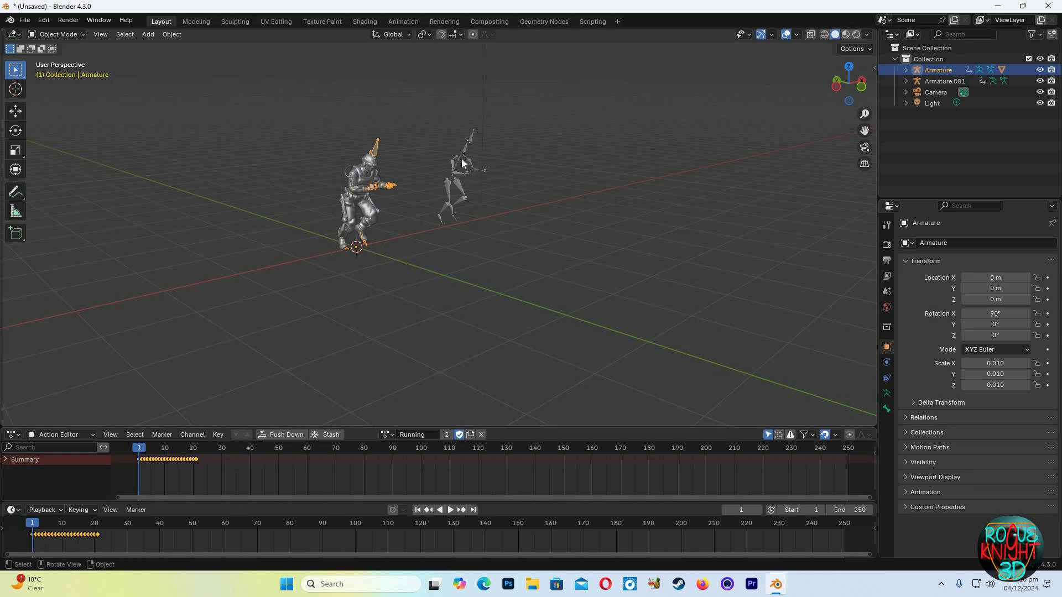
click(366, 203)
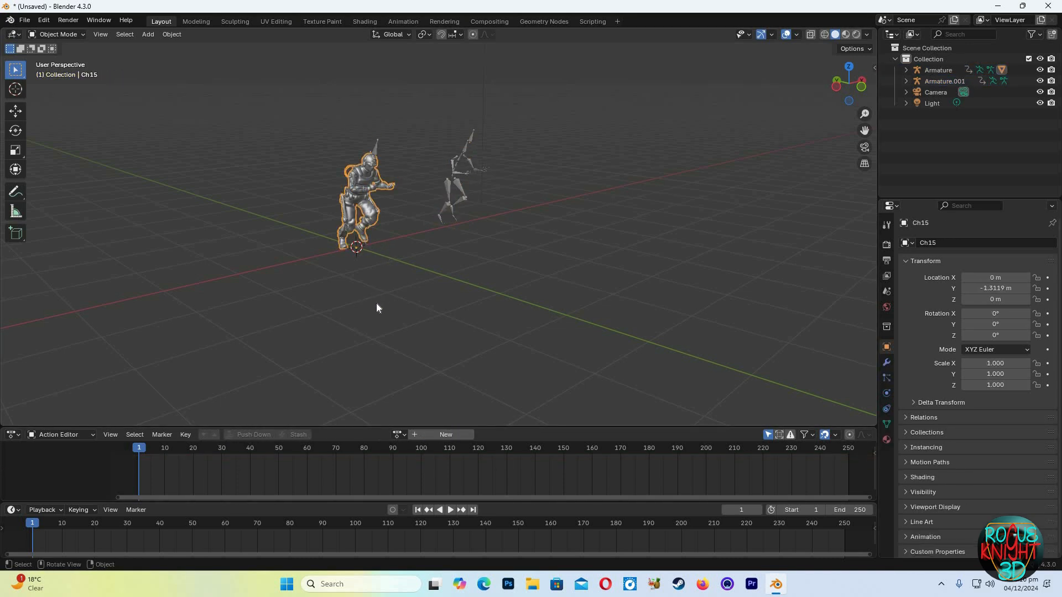
click(201, 448)
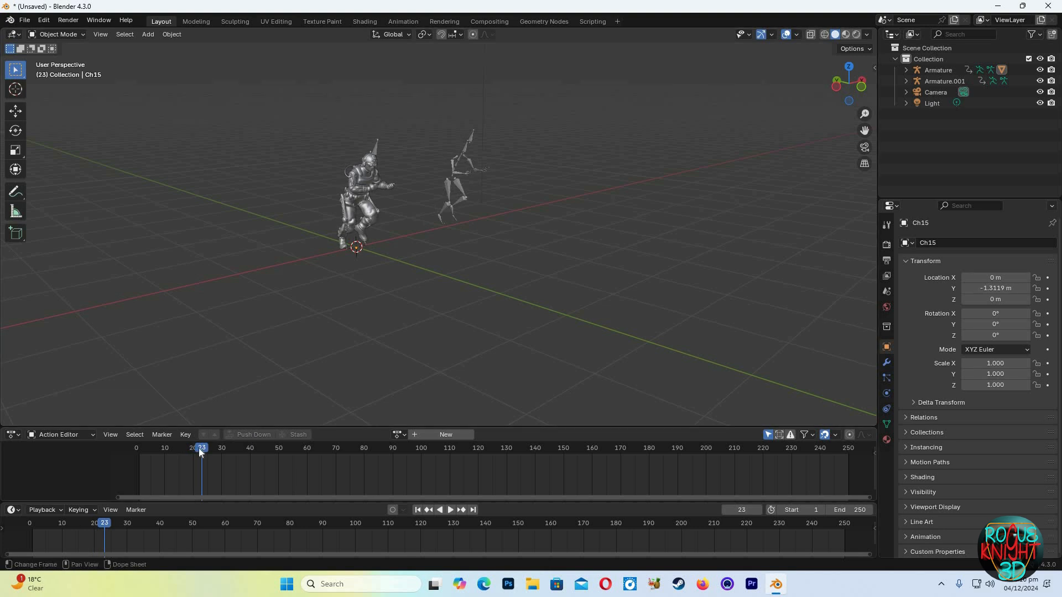
click(449, 509)
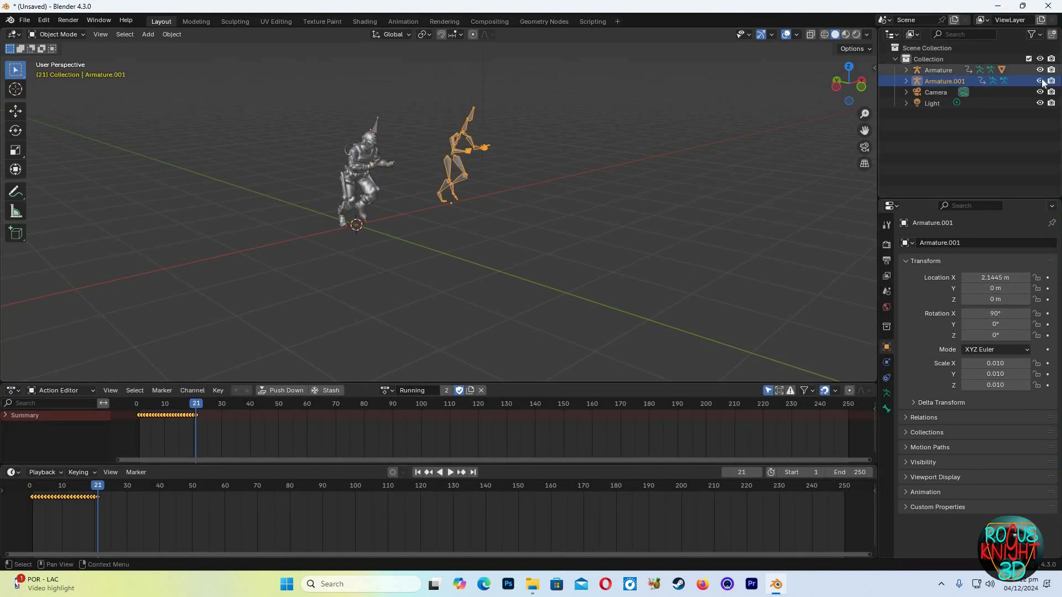
- Hide Armature.001 and push the SWAT armature's Running action down into an NLA strip
click(1040, 81)
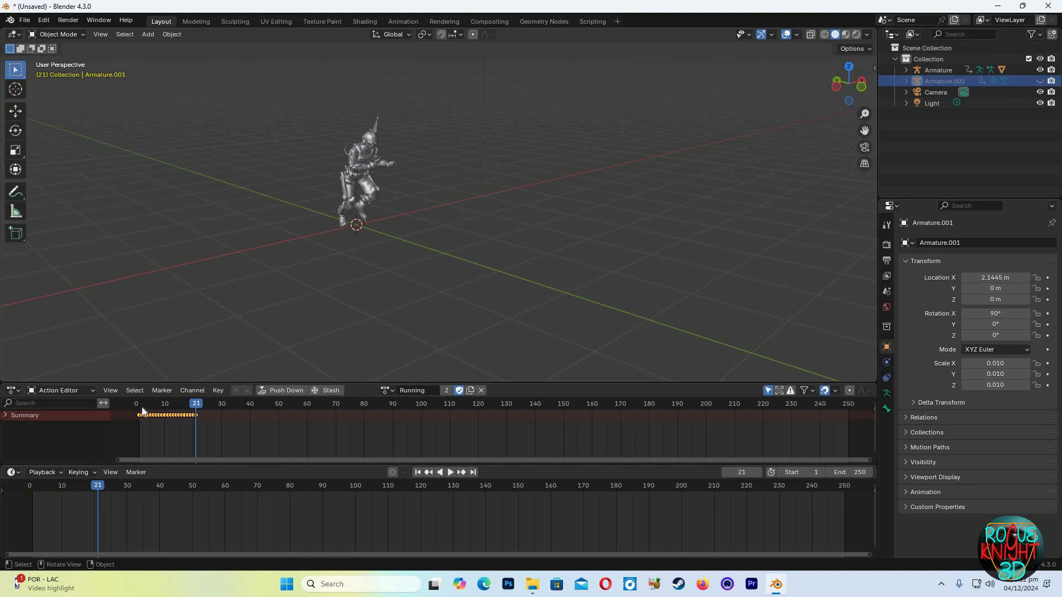
click(143, 415)
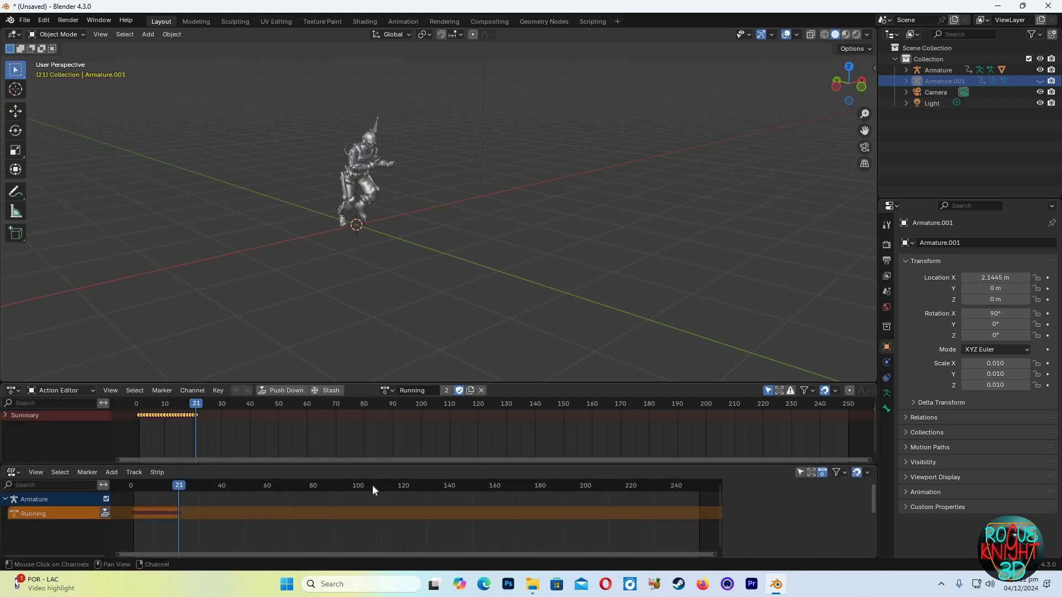
click(939, 70)
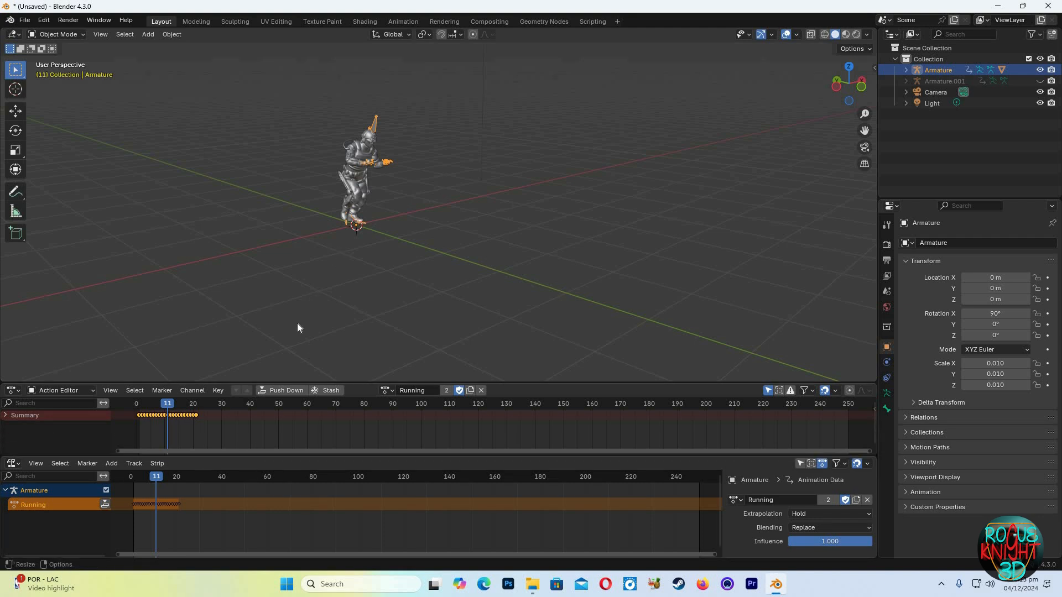
mouse_move(283, 395)
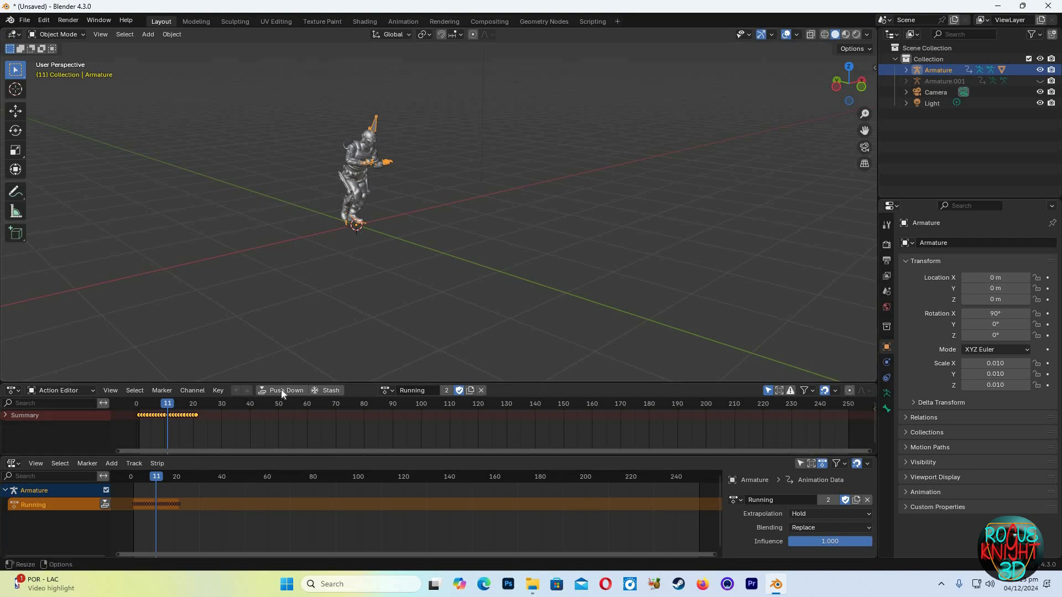
click(285, 390)
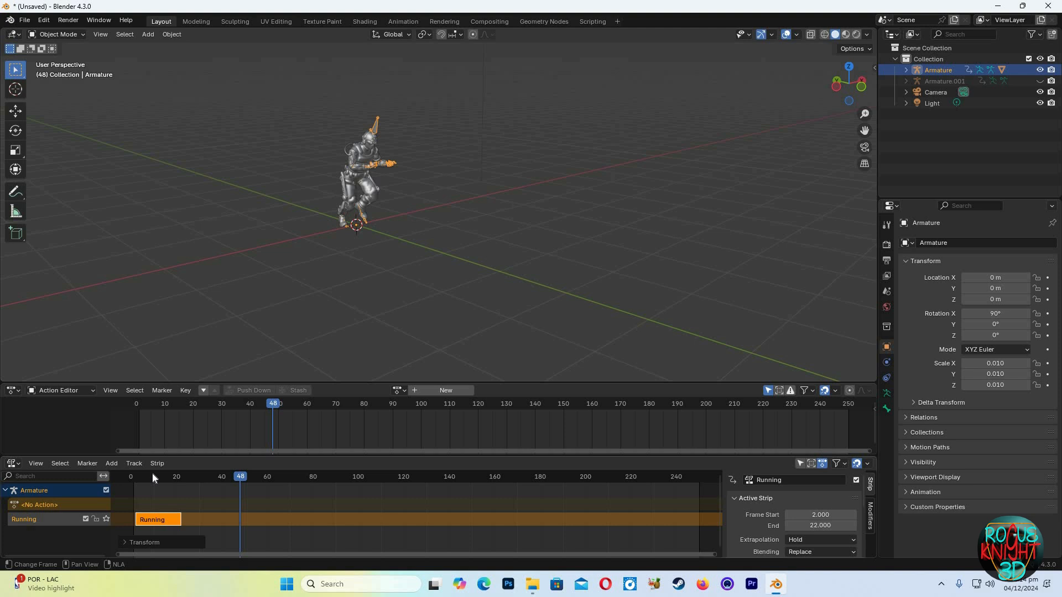
- Set the Running strip's Action Clip Repeat to 5 and play back the looping run from the start
click(169, 476)
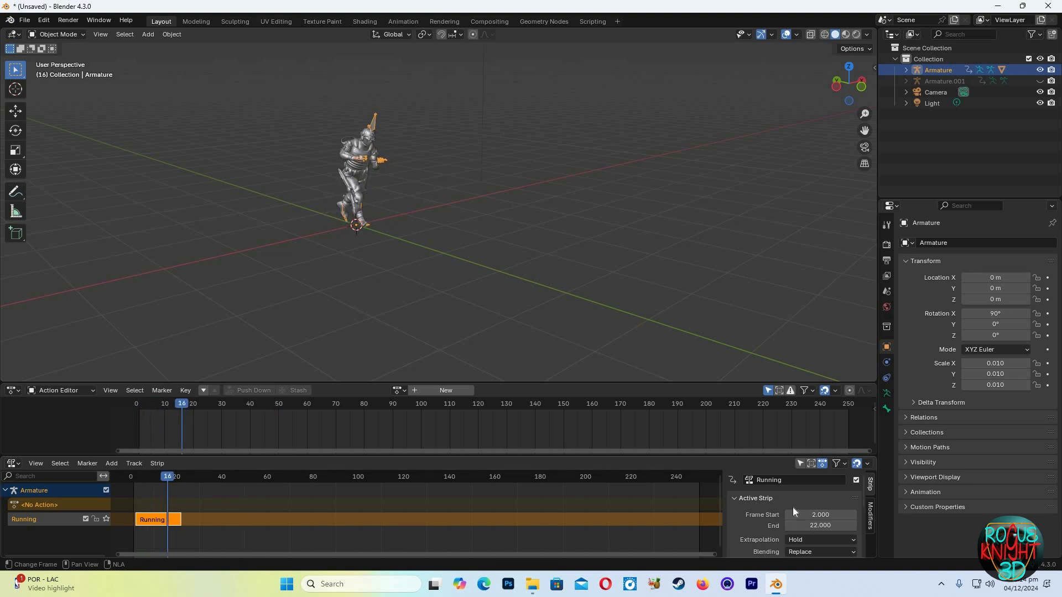
mouse_move(792, 513)
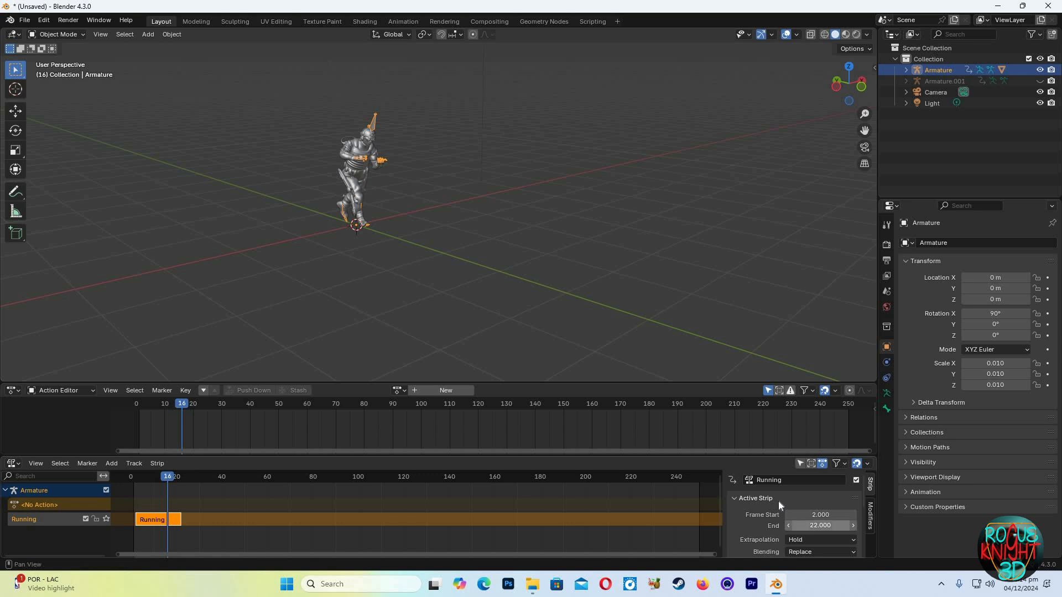
scroll(down, 3)
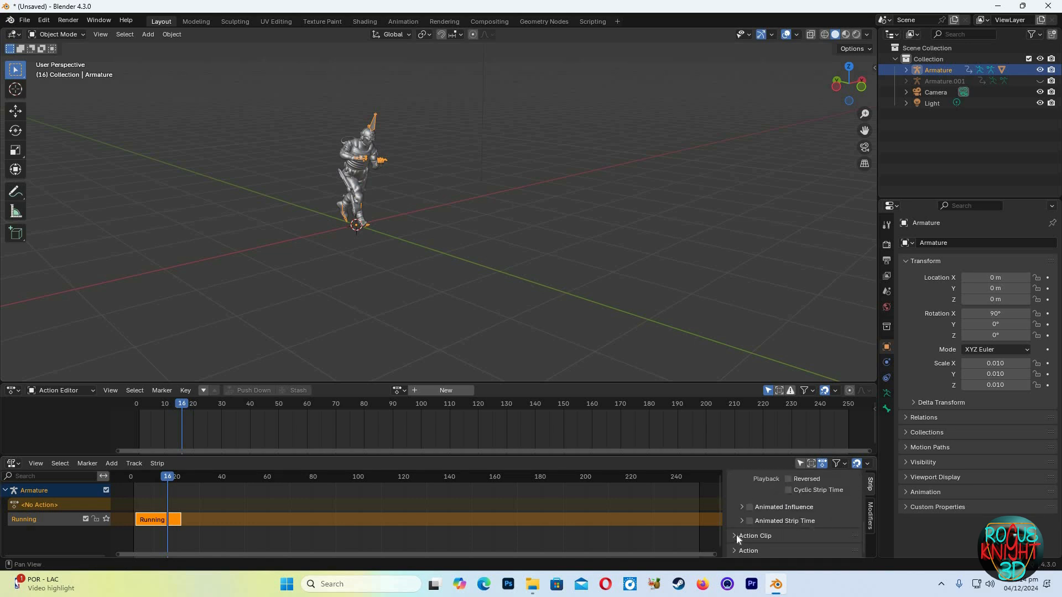
click(754, 535)
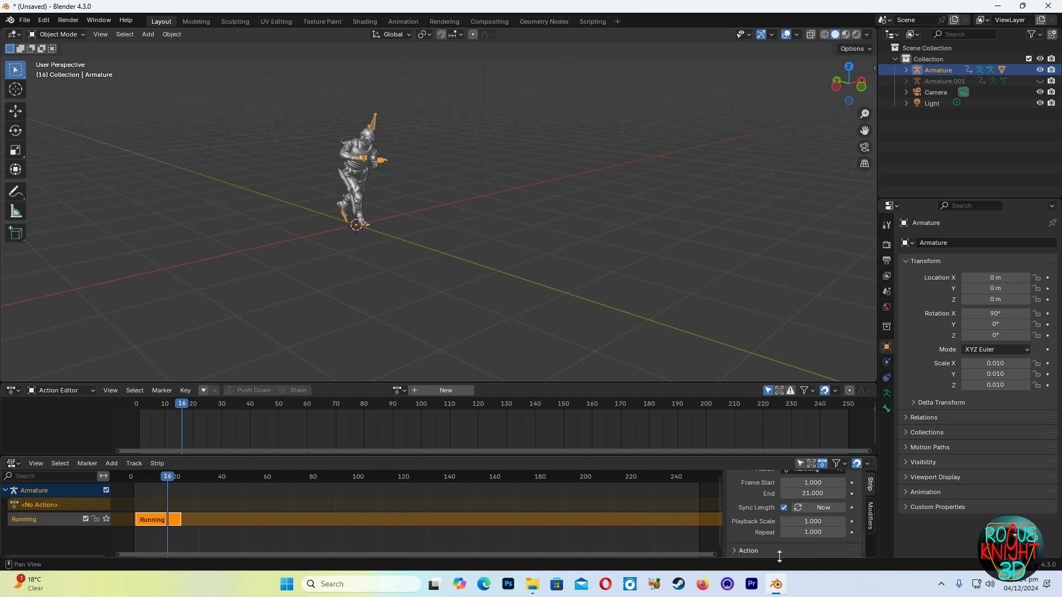
double_click(812, 532)
text(5.000)
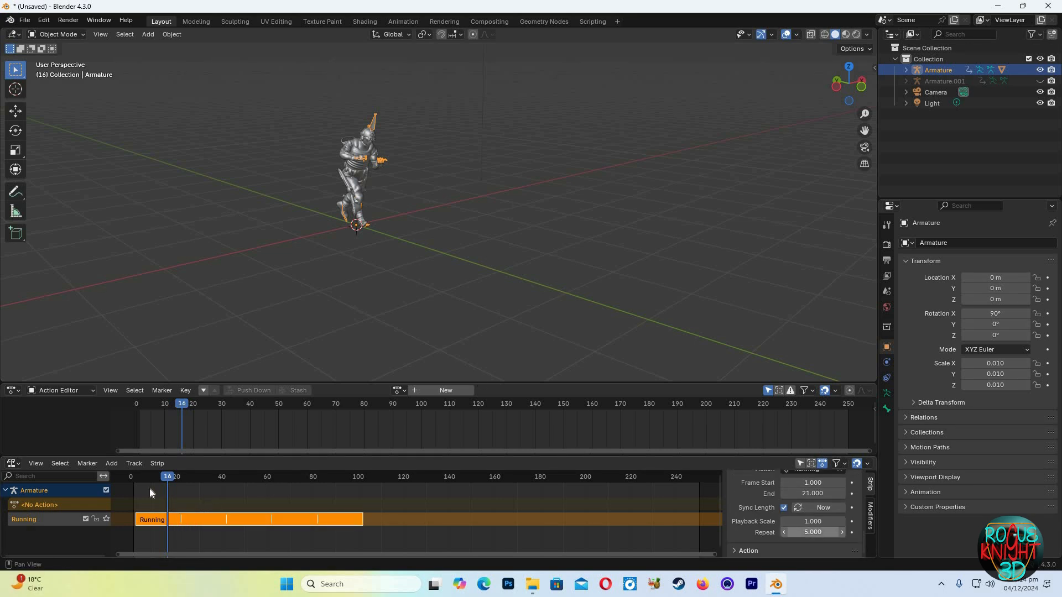
click(144, 475)
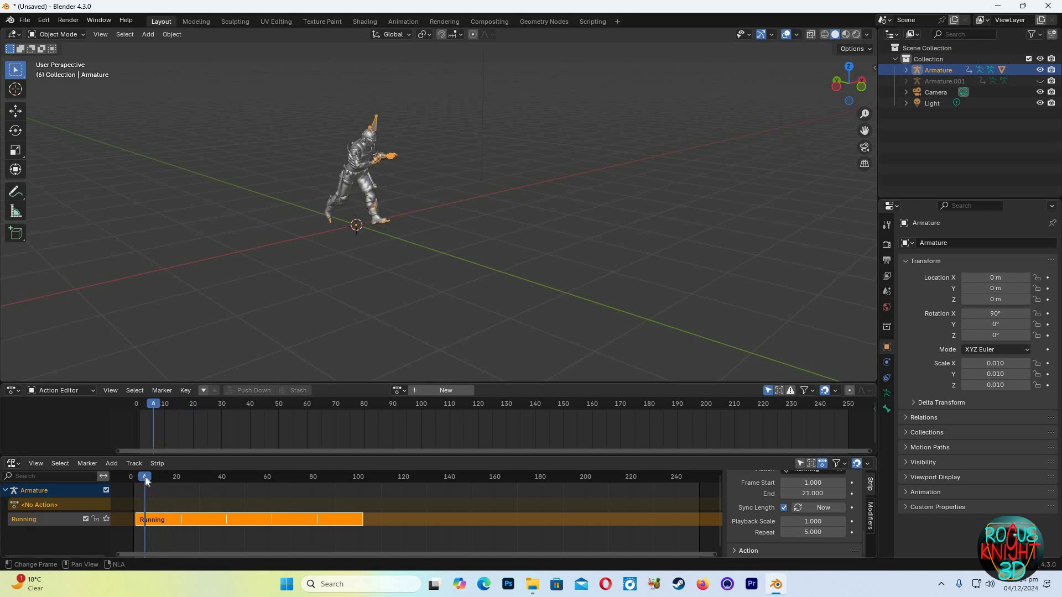
key(space)
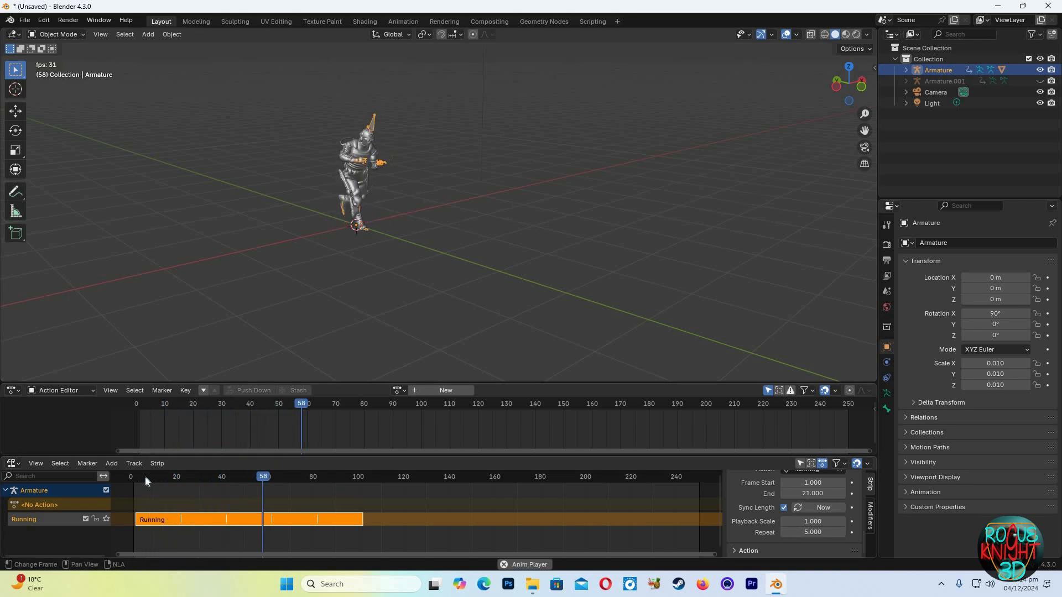